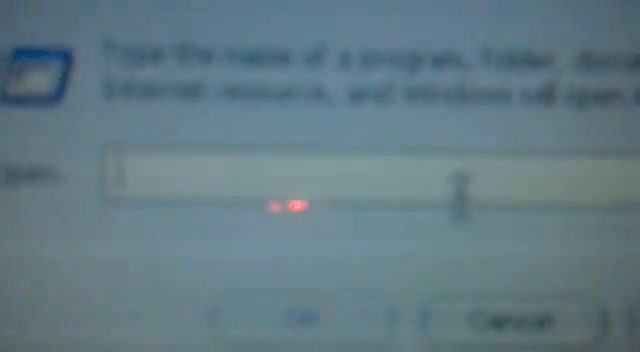
{"action": "type", "text": "cmd"}
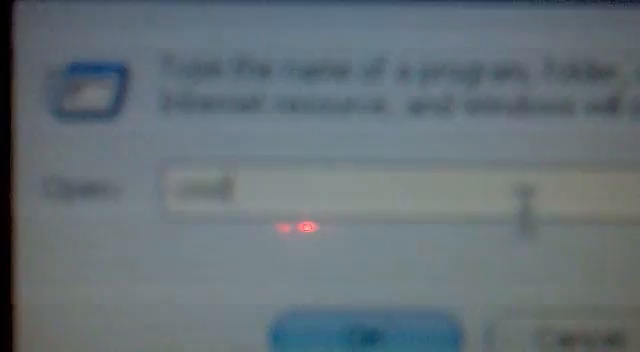